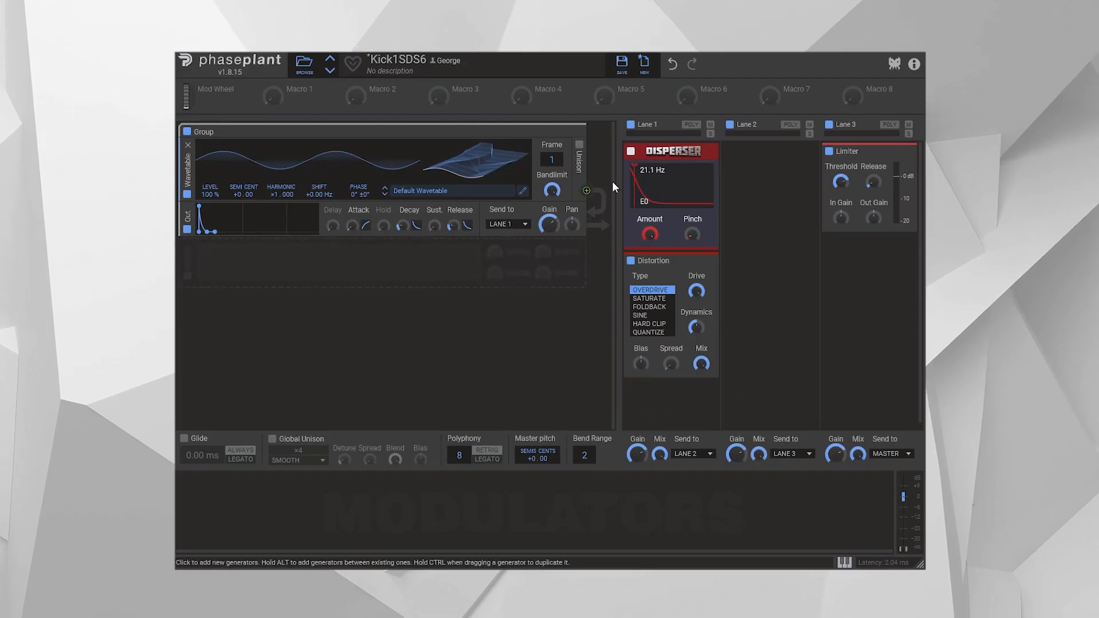
pyautogui.moveTo(667, 314)
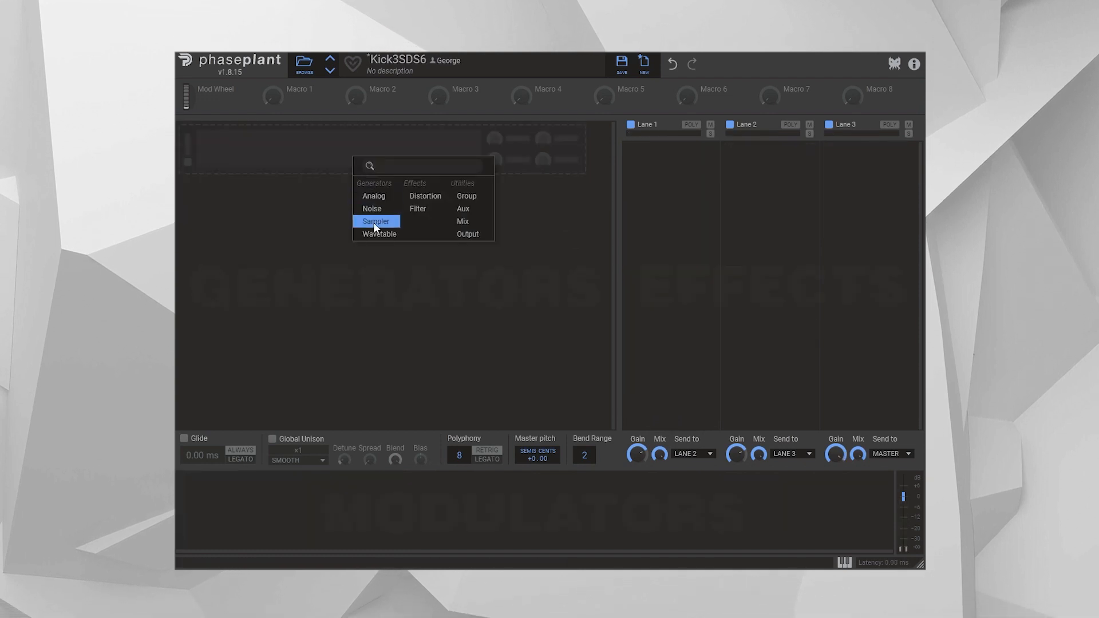
# Step: Add a Sampler generator playing Doepferheim PWM to the kick patch
pyautogui.click(376, 221)
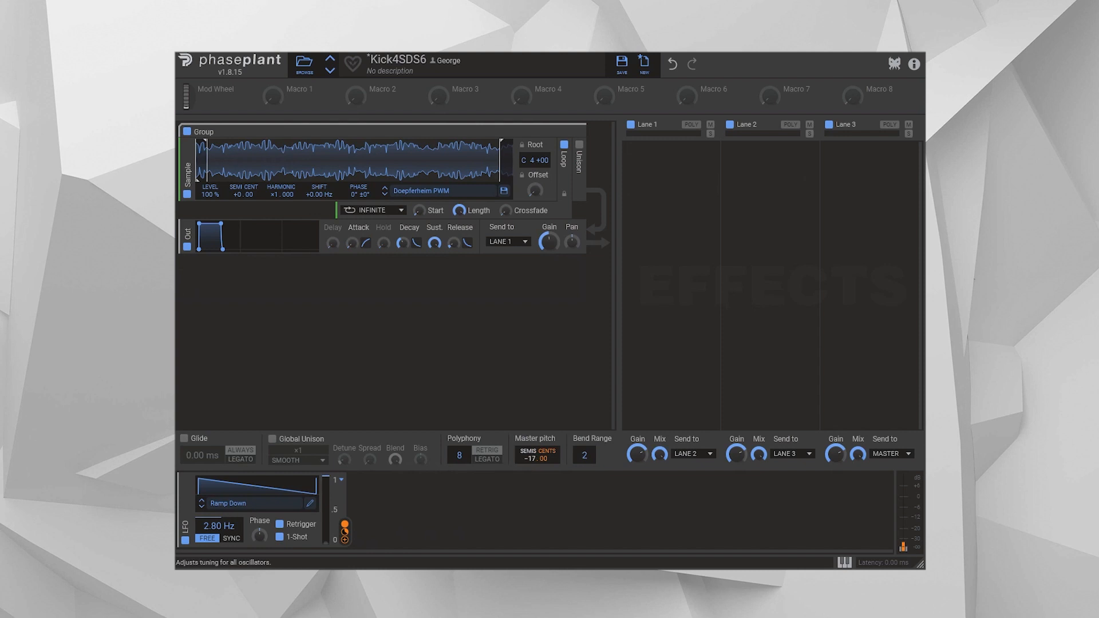
# Step: Audition the Mntr Dual Oct analog sample, then leave 101 Blend loaded in the sampler
pyautogui.moveTo(533, 452); pyautogui.dragTo(539, 469)
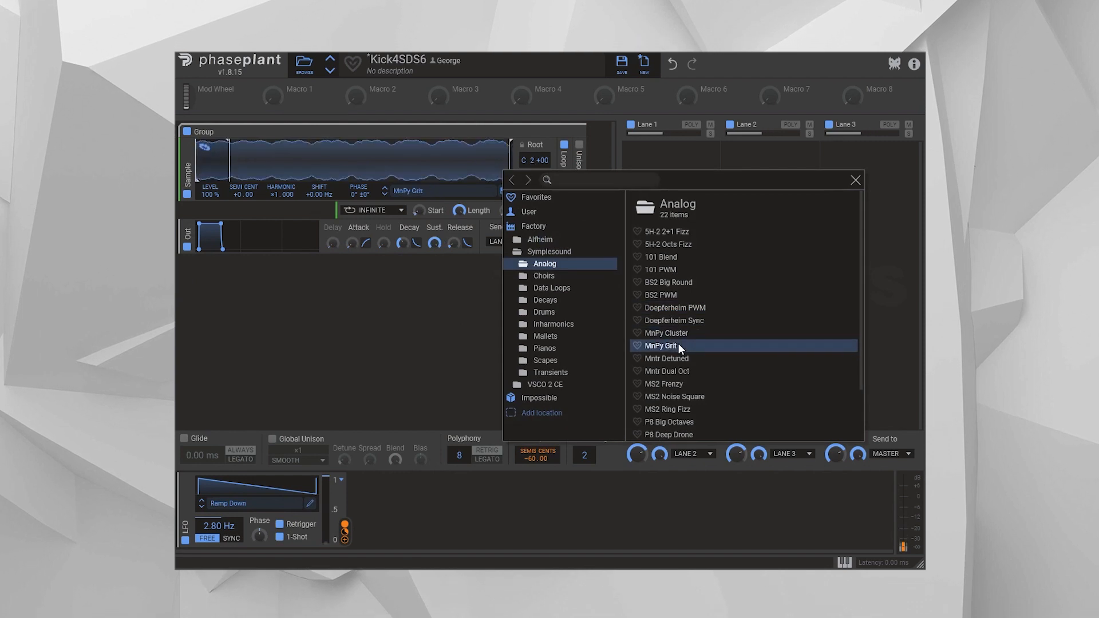
pyautogui.click(666, 371)
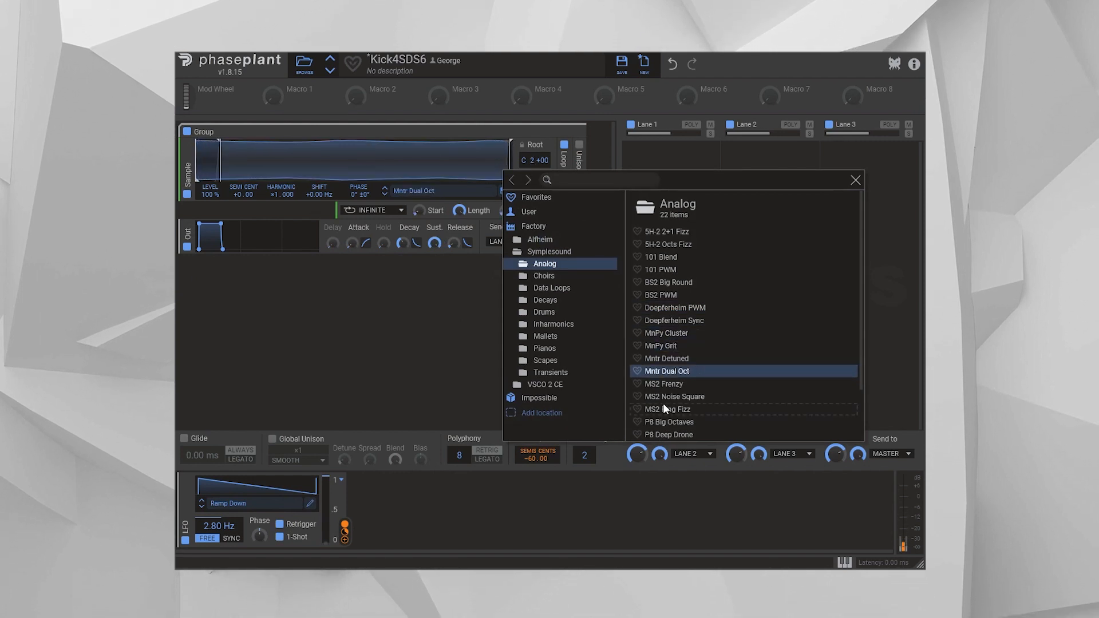
pyautogui.click(665, 257)
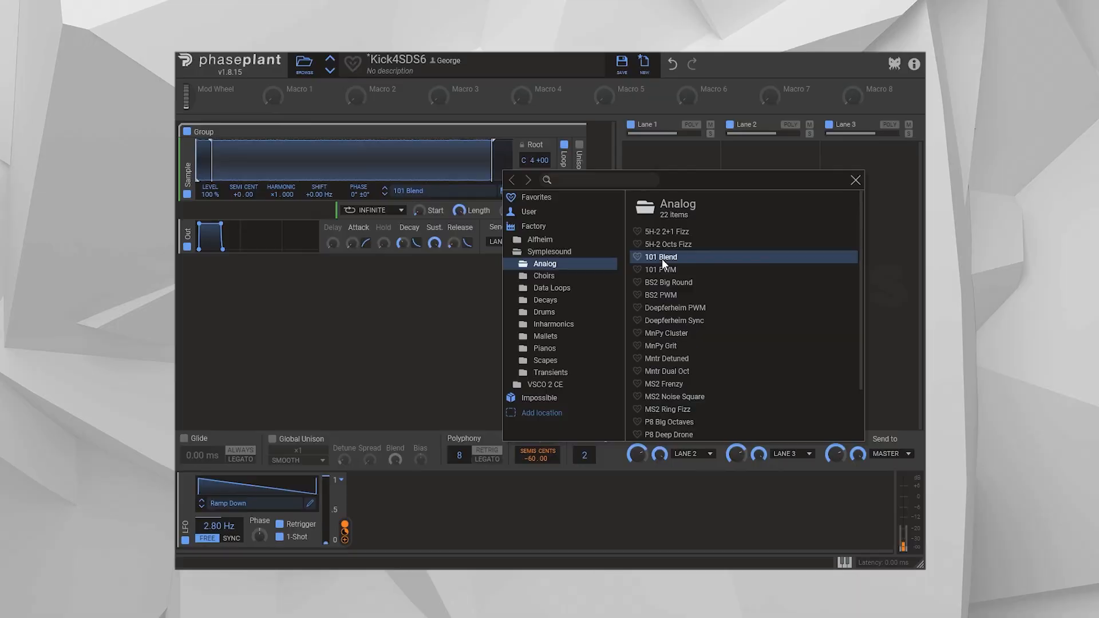